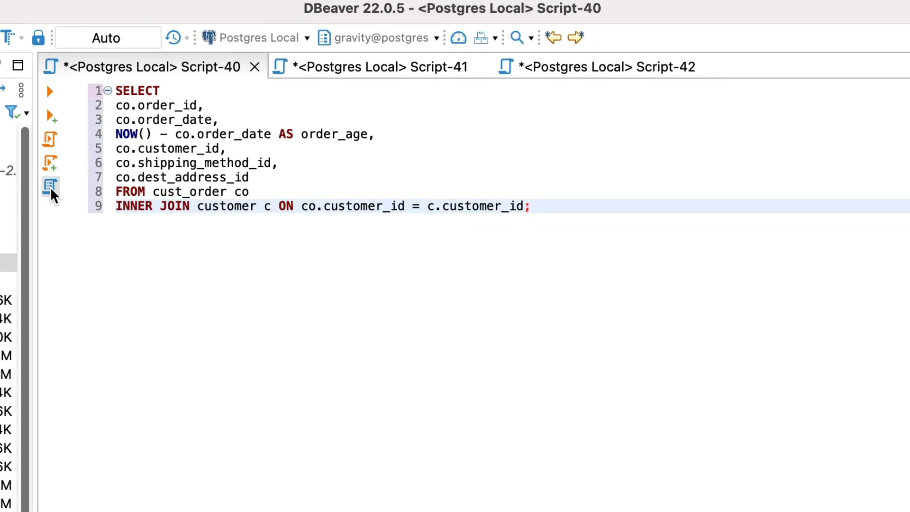
Step: Explain the cust_order–customer join without ANALYSE, showing a Hash Join over two Seq Scans
{"action": "left_click", "coordinate": [50, 185]}
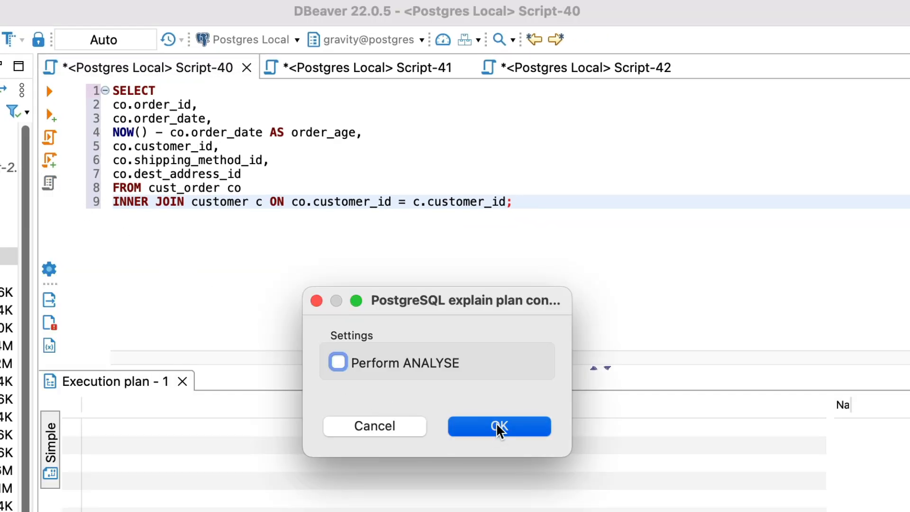
{"action": "left_click", "coordinate": [498, 425]}
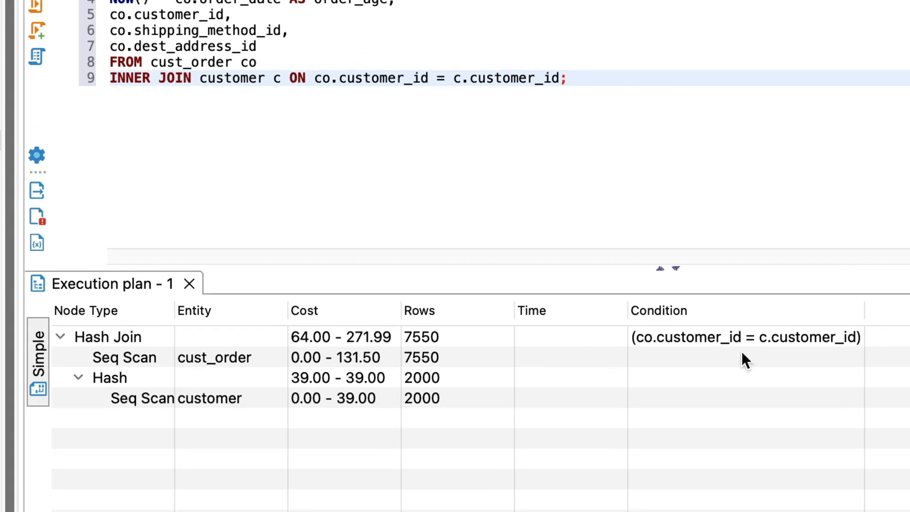
{"action": "left_click", "coordinate": [567, 78]}
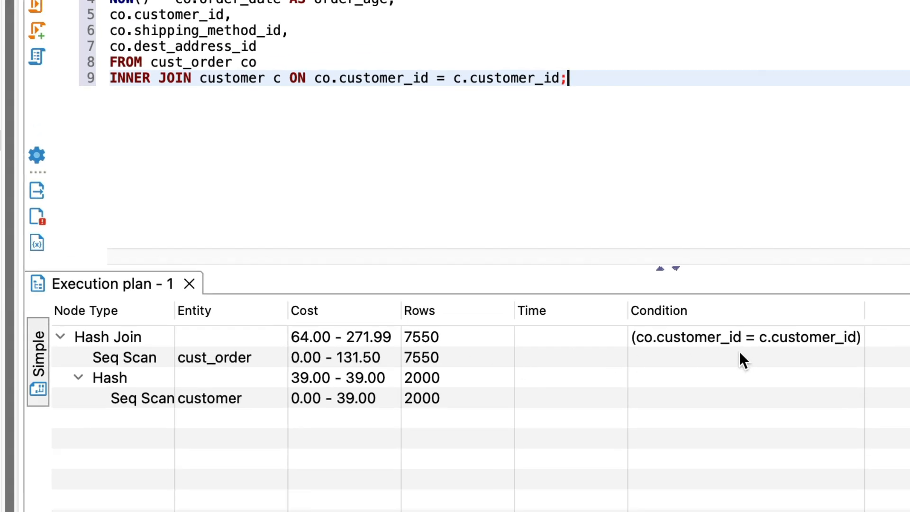